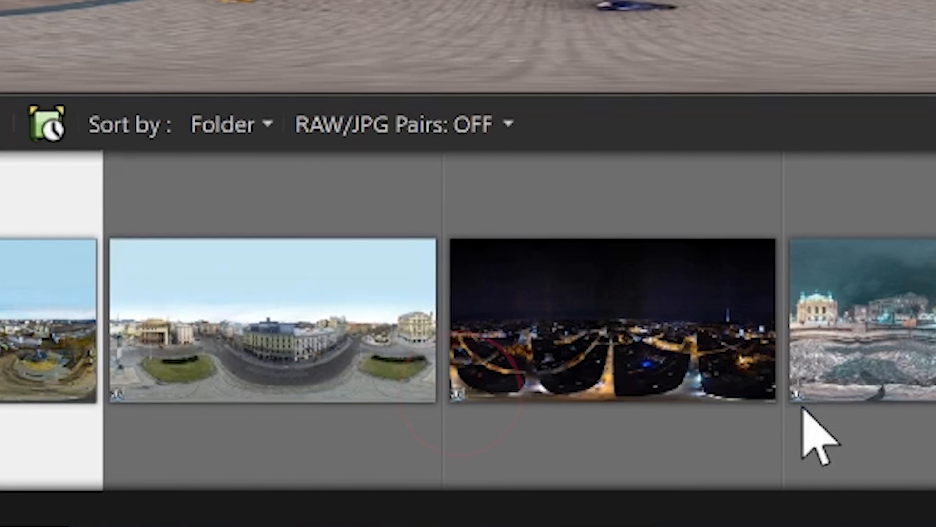
Open the snowy night panorama from the Organizer in the 360° Photo editor.
{"action": "double_click", "coordinate": [268, 334]}
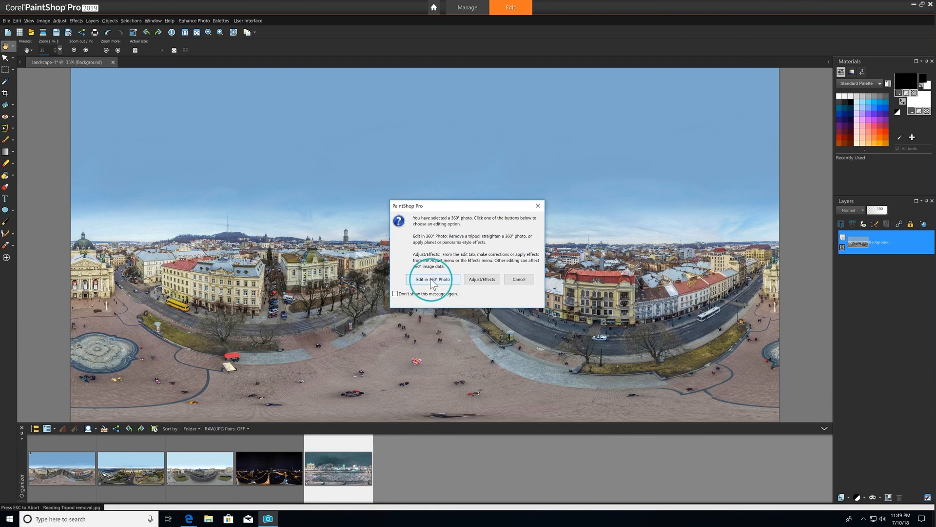
{"action": "left_click", "coordinate": [432, 279]}
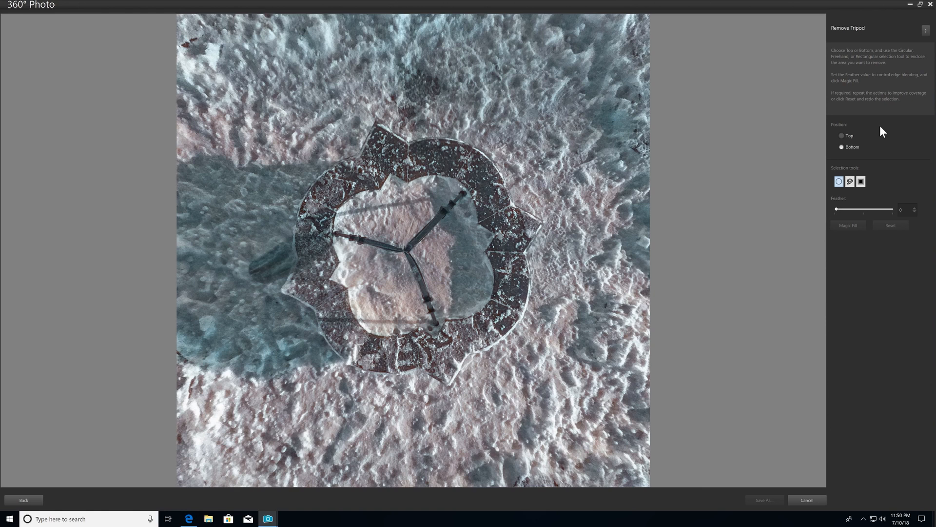
{"action": "mouse_move", "coordinate": [839, 181]}
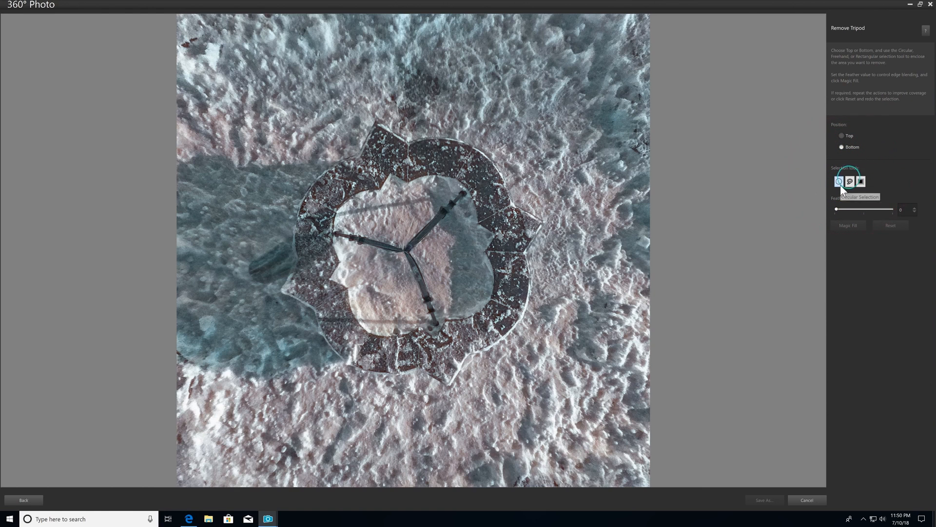
{"action": "mouse_move", "coordinate": [862, 182]}
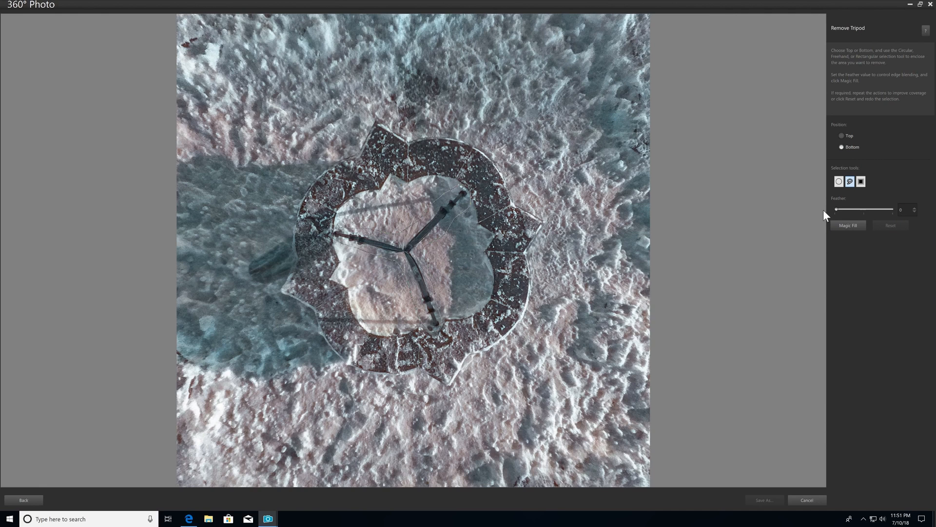
Magic Fill the selected tripod area so the ground in the bottom view looks seamless.
{"action": "left_click", "coordinate": [847, 225]}
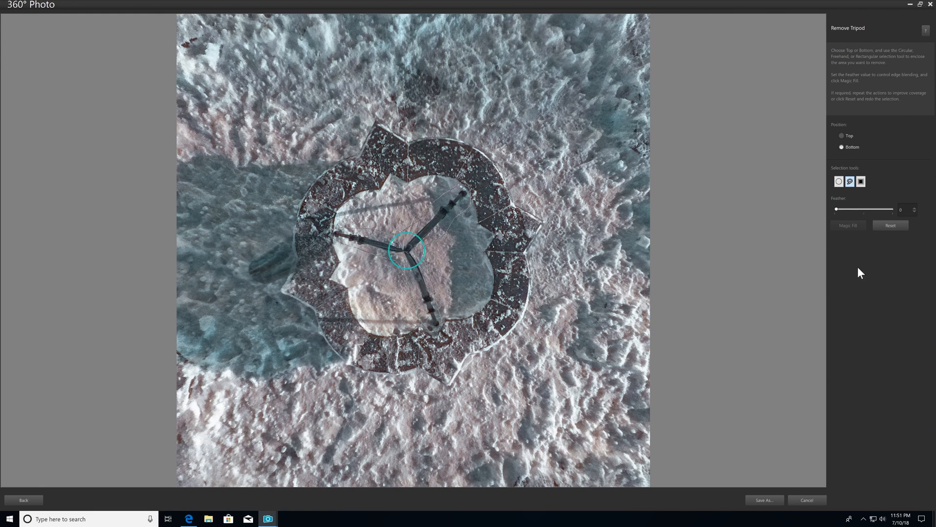
{"action": "left_click", "coordinate": [847, 227]}
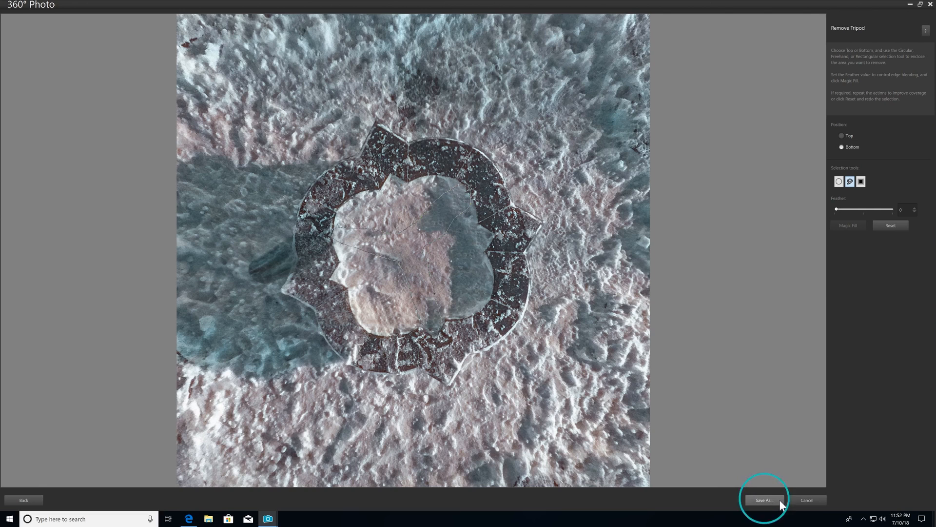
Save the tripod-free panorama as a JPEG named WINTER NIGHT.
{"action": "left_click", "coordinate": [763, 500]}
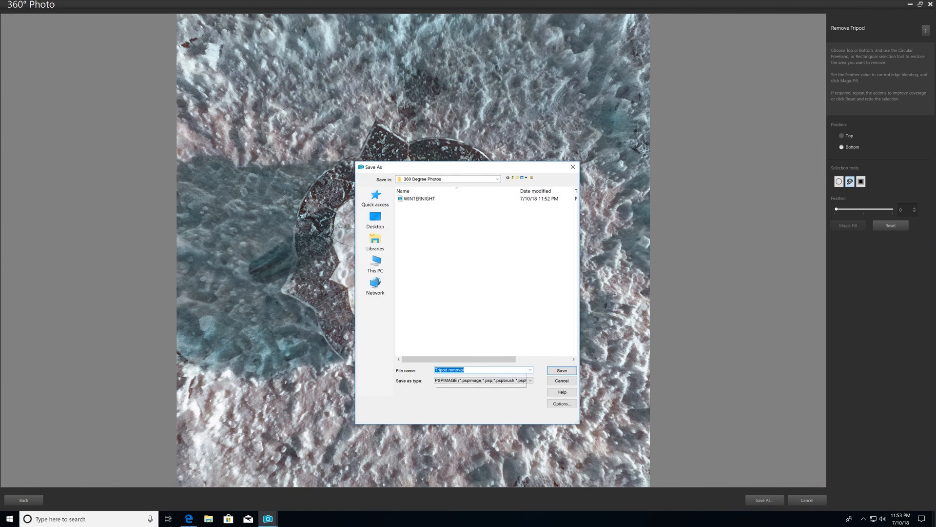
{"action": "type", "text": "WINTER NIGHT"}
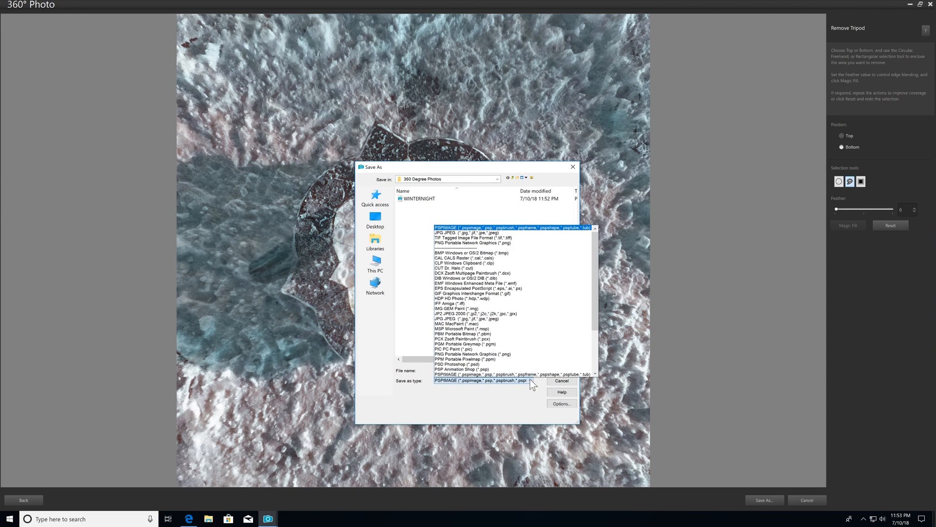
{"action": "left_click", "coordinate": [463, 232]}
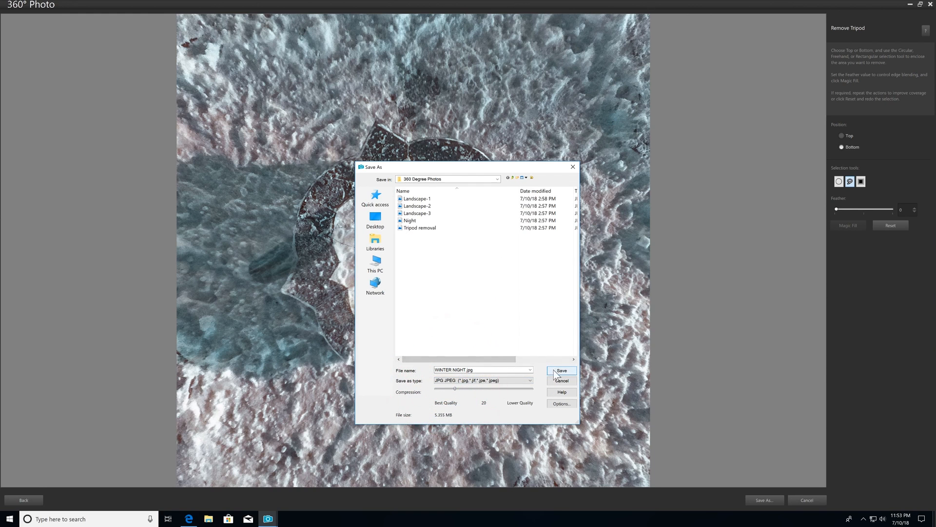
{"action": "left_click", "coordinate": [561, 370]}
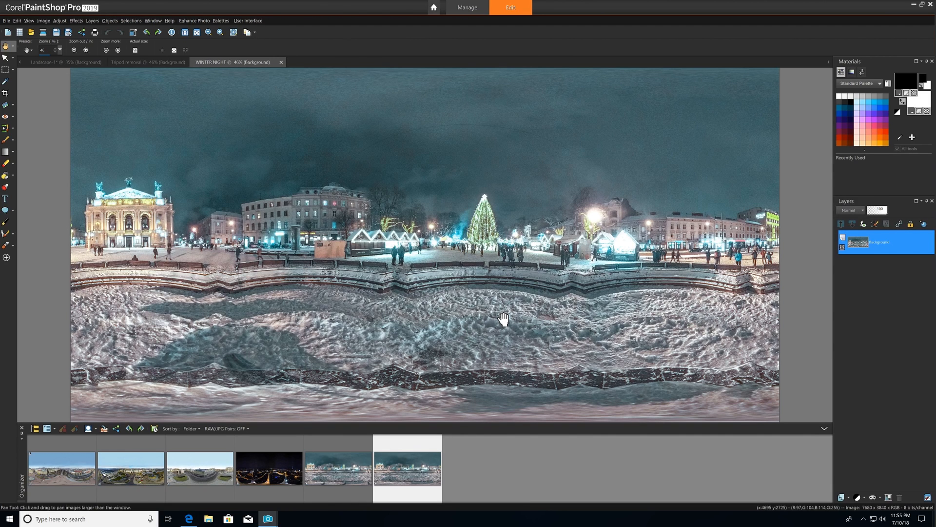
Straighten the city train-station panorama and save it as CITY STRAIGHTENED in JPEG format.
{"action": "left_click", "coordinate": [130, 468]}
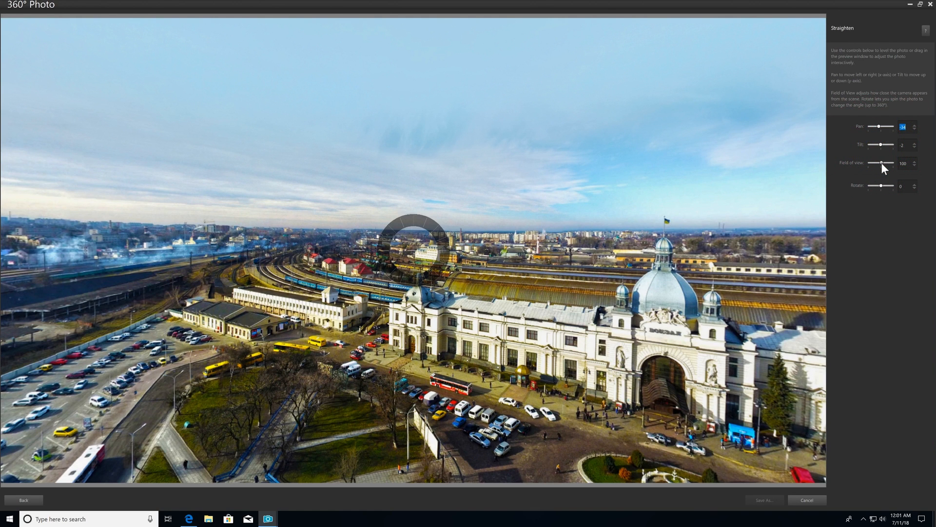
{"action": "mouse_move", "coordinate": [789, 189]}
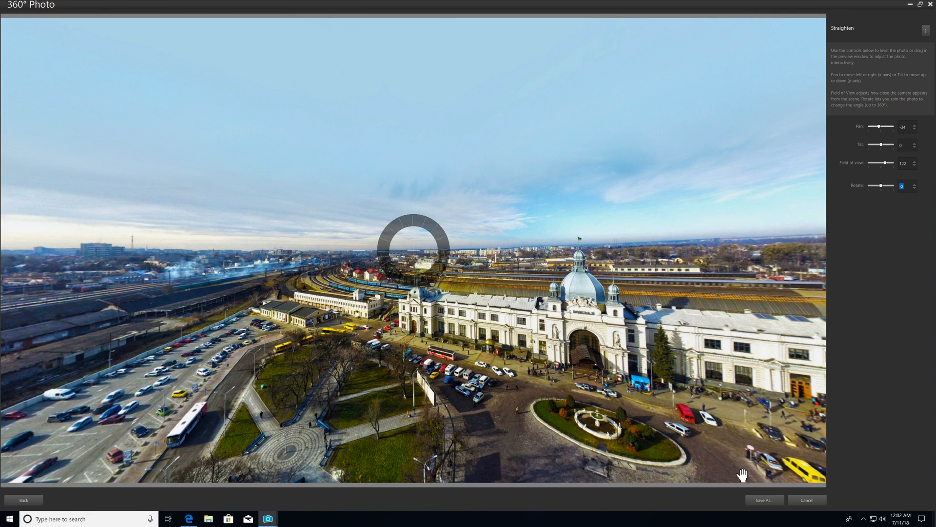
{"action": "left_click", "coordinate": [764, 500]}
{"action": "type", "text": "CITY STRAIGHTENED"}
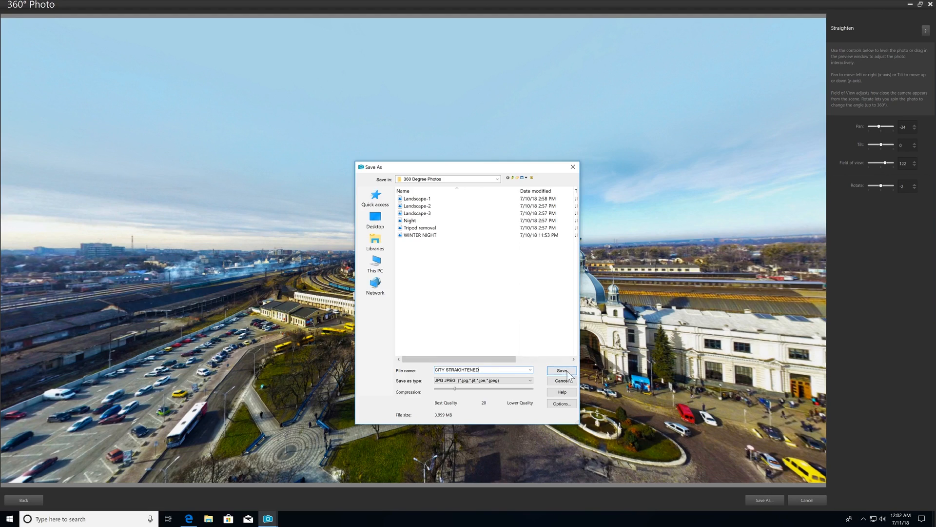
{"action": "left_click", "coordinate": [561, 370]}
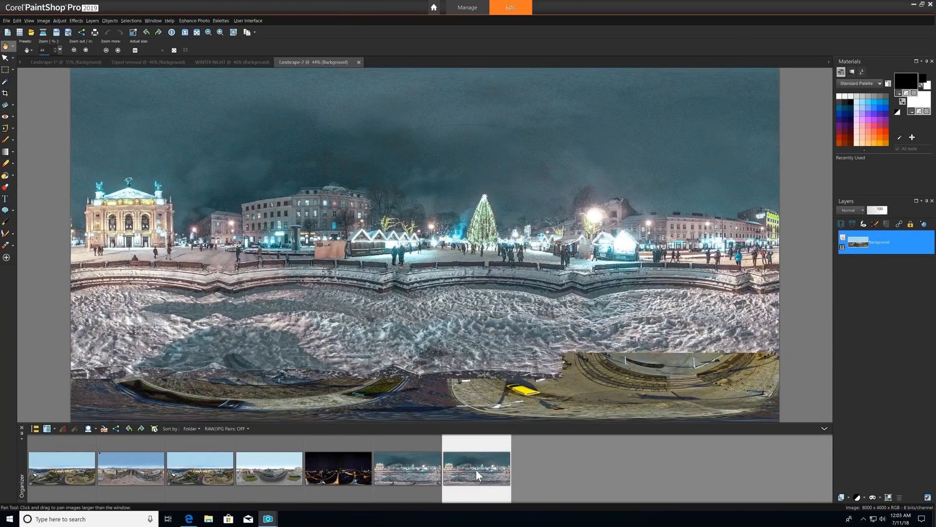
Switch back to the WINTER NIGHT panorama tab in the Edit workspace.
{"action": "left_click", "coordinate": [232, 62]}
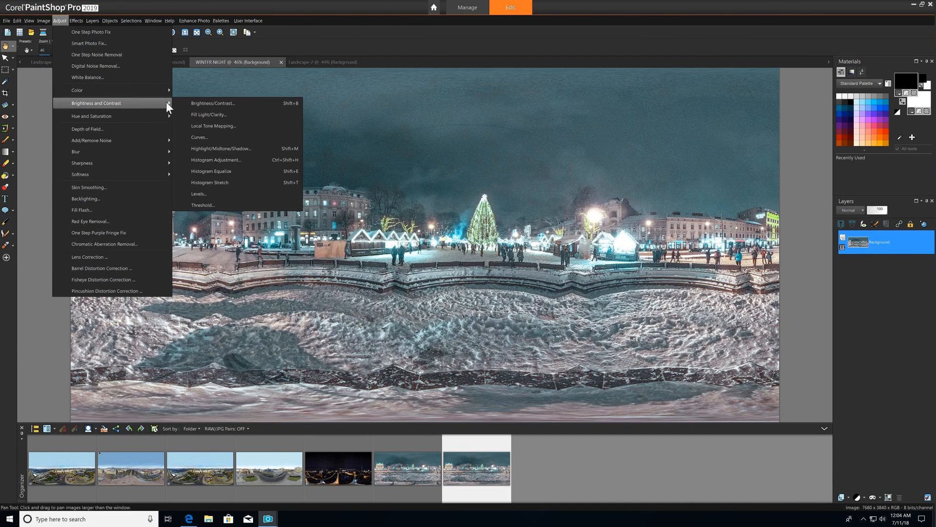
Apply Fill Light/Clarity (46, 80) to the WINTER NIGHT panorama.
{"action": "left_click", "coordinate": [209, 114]}
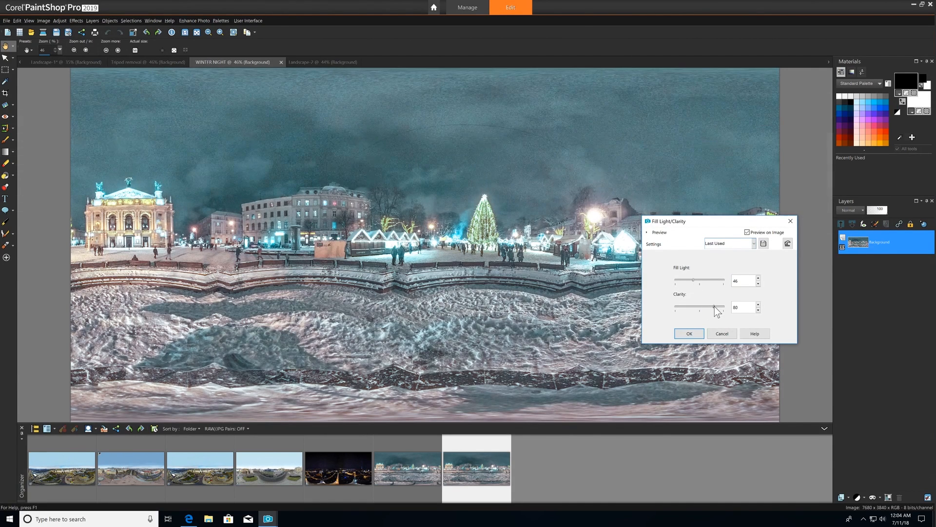
{"action": "left_click", "coordinate": [689, 333]}
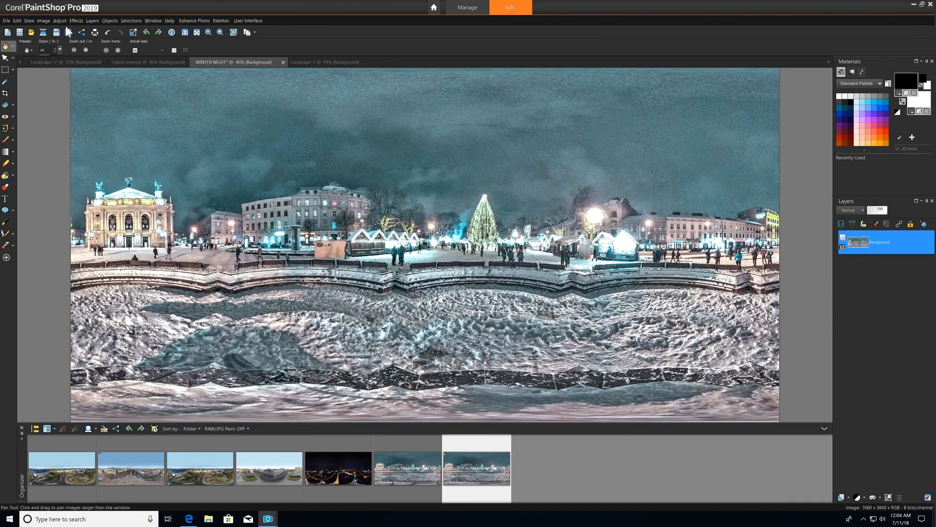
{"action": "left_click", "coordinate": [59, 20]}
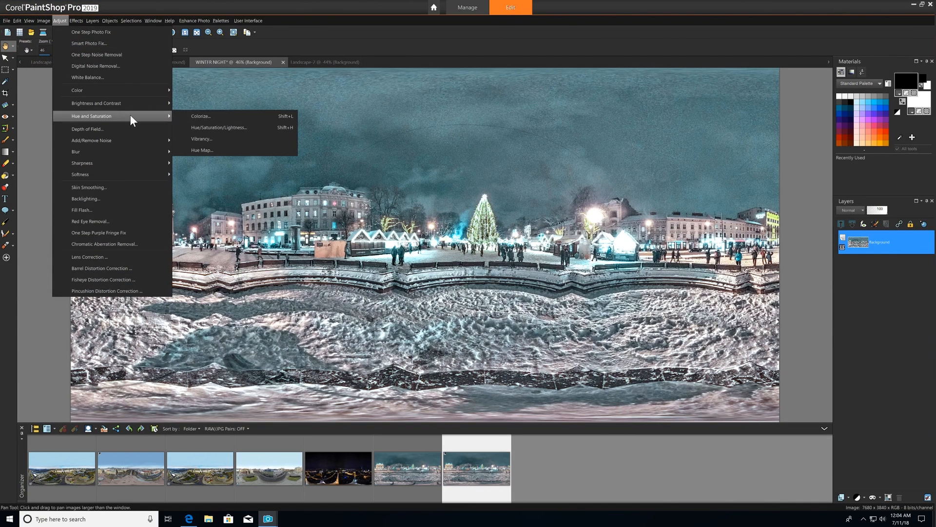
Boost the panorama's vibrancy with strength 34 via Hue and Saturation.
{"action": "left_click", "coordinate": [202, 138]}
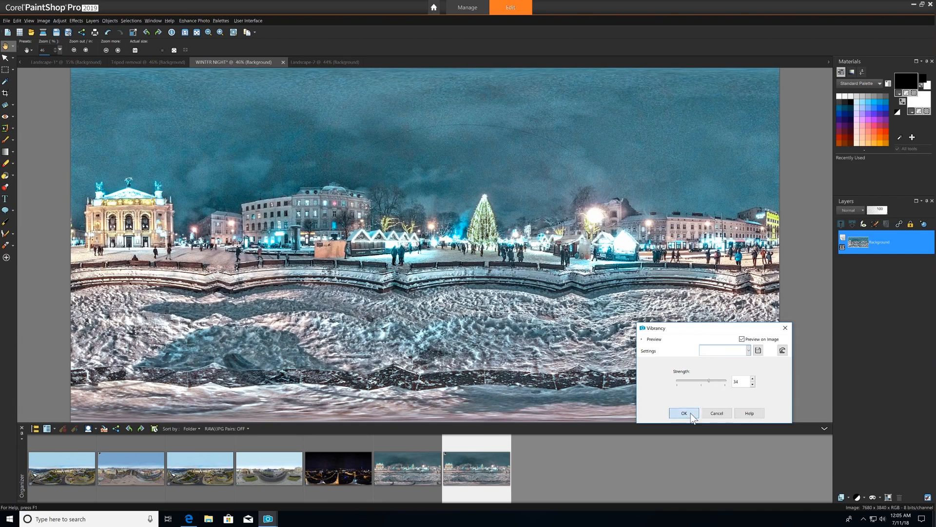
{"action": "left_click", "coordinate": [684, 412]}
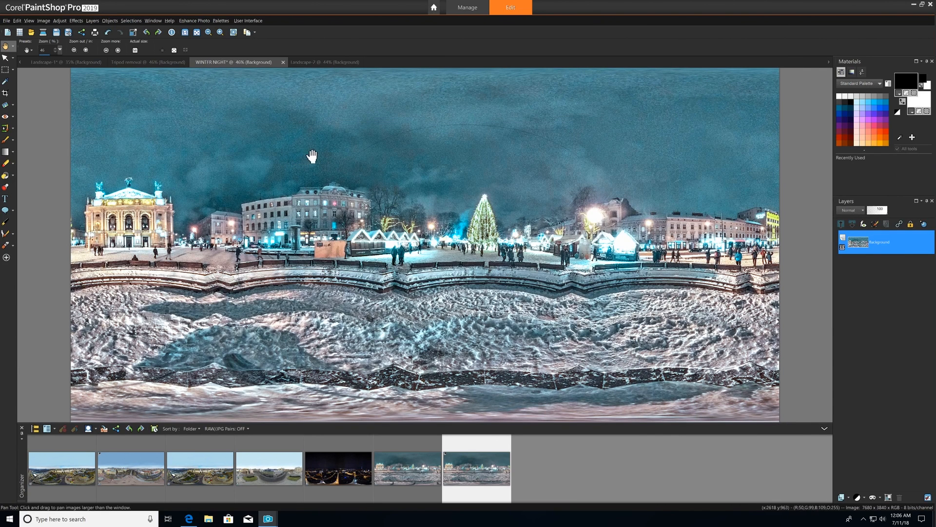
{"action": "left_click", "coordinate": [59, 20]}
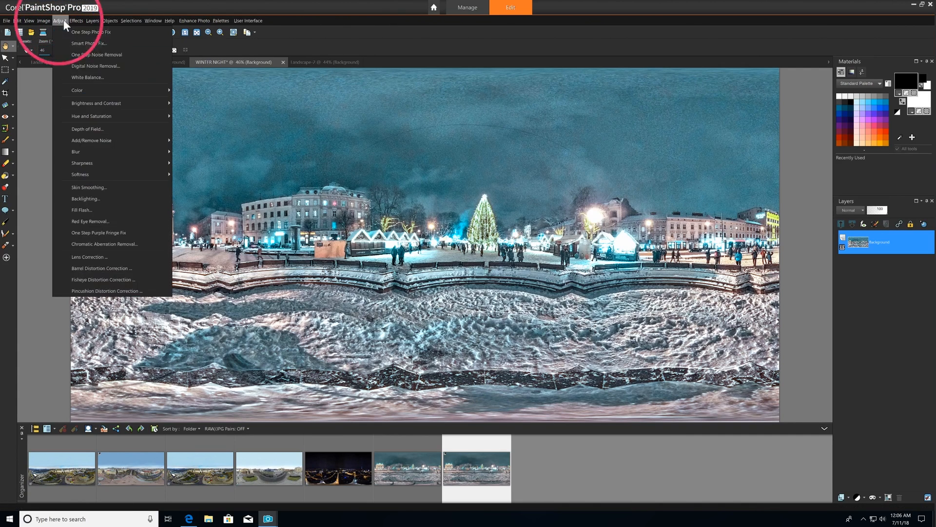
Apply Digital Noise Removal to the panorama with the default settings.
{"action": "left_click", "coordinate": [95, 66]}
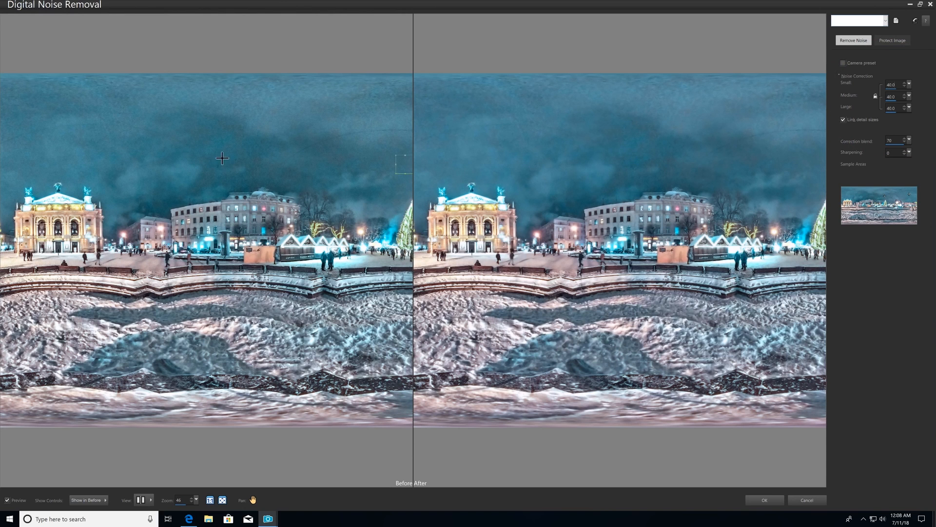
{"action": "mouse_move", "coordinate": [618, 158]}
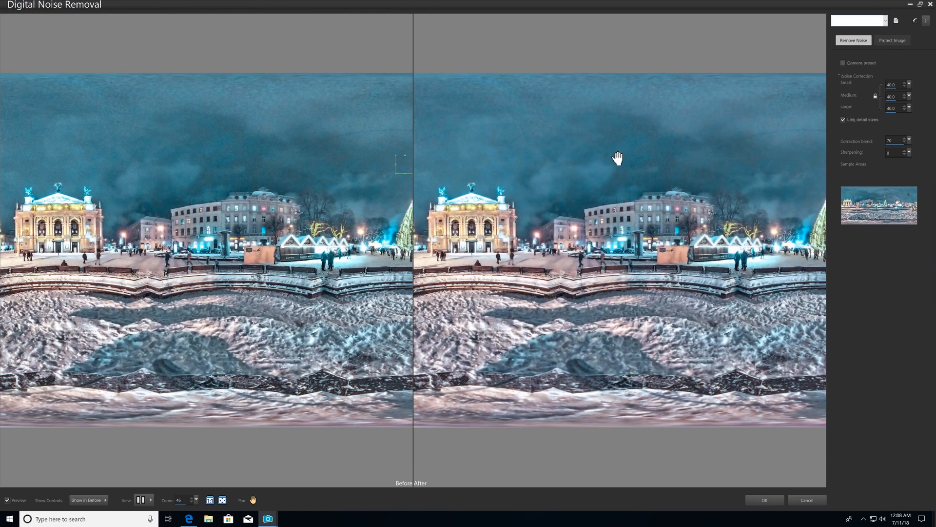
{"action": "left_click", "coordinate": [764, 500]}
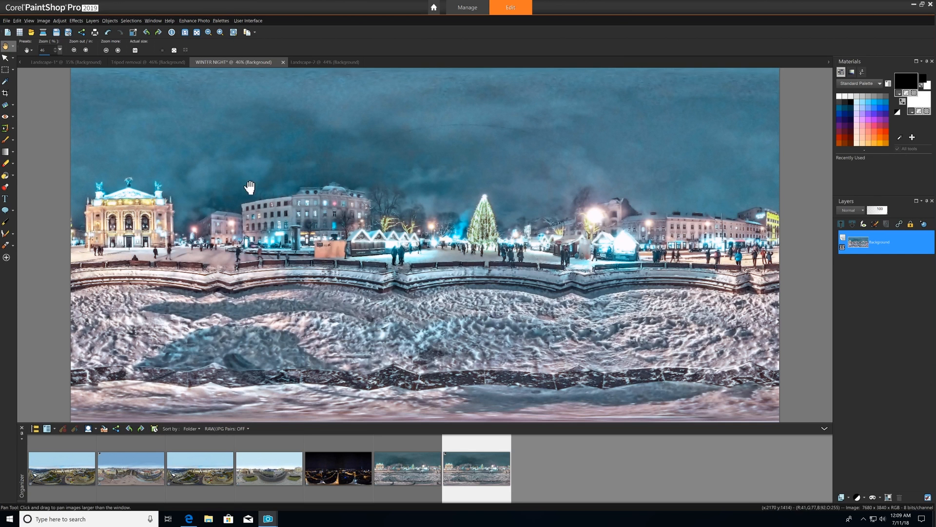
{"action": "left_click", "coordinate": [76, 21]}
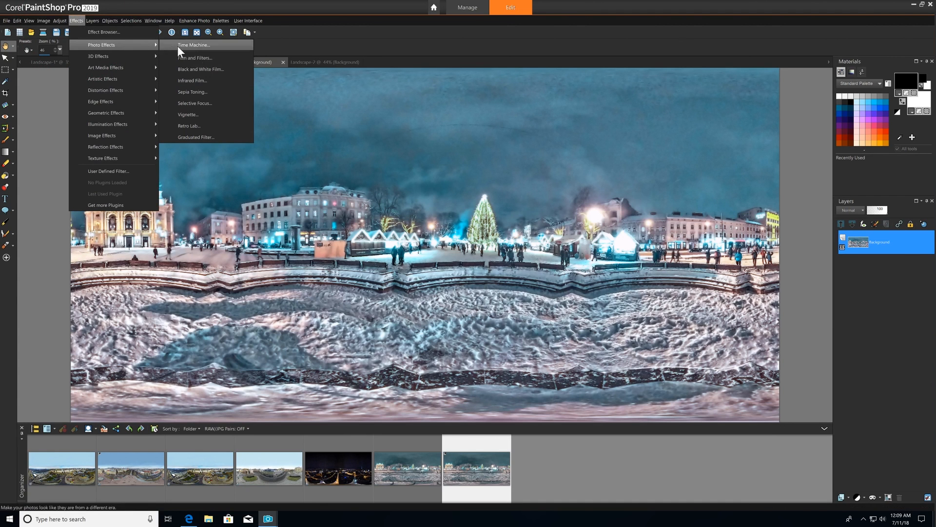
{"action": "left_click", "coordinate": [200, 69]}
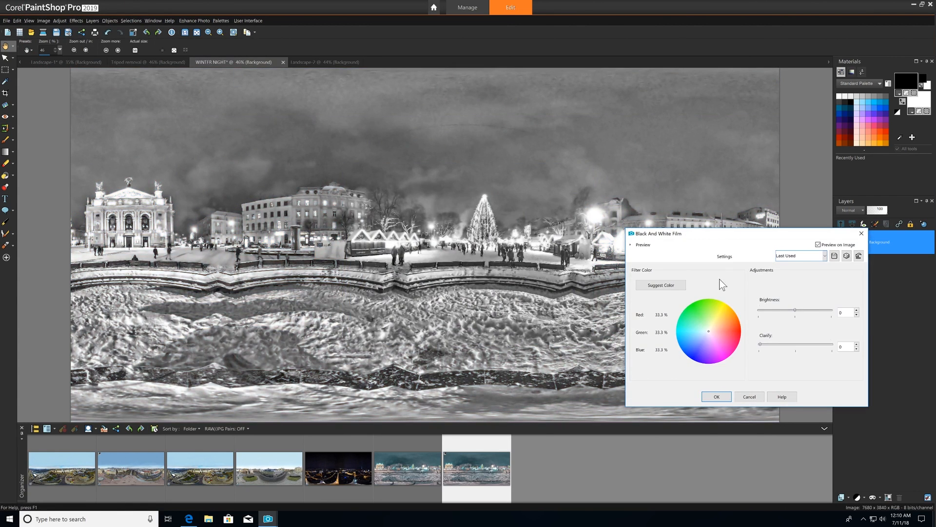
{"action": "left_click", "coordinate": [735, 325]}
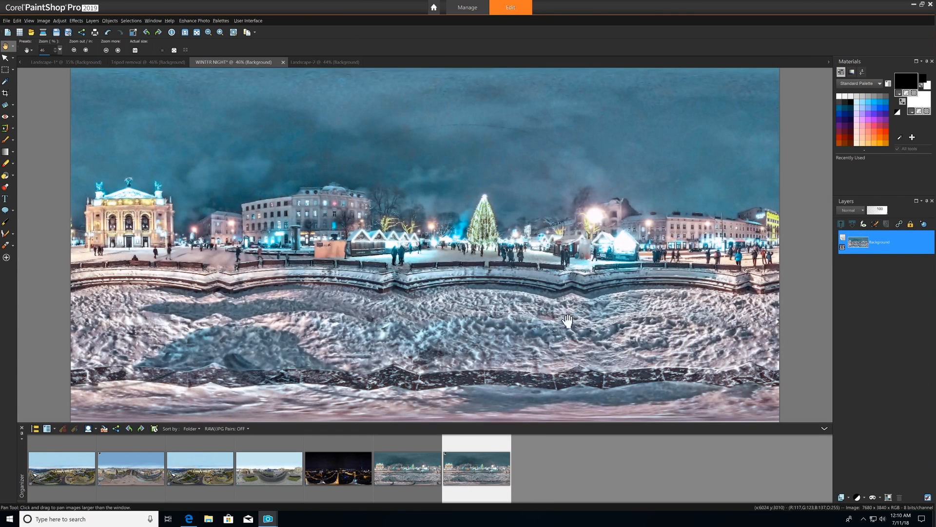
{"action": "left_click", "coordinate": [6, 20]}
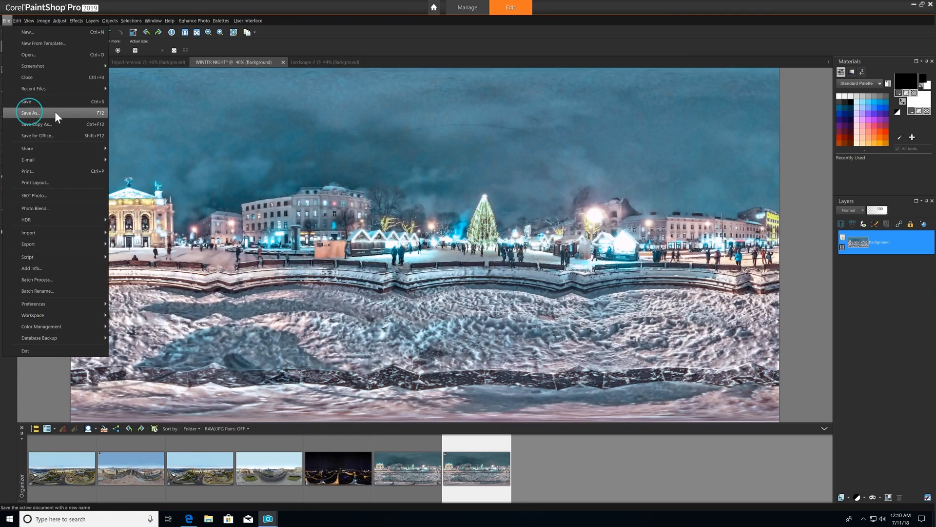
Save the edited panorama as WINTER NIGHT_FX JPEG and share it as a 360° Facebook post.
{"action": "left_click", "coordinate": [30, 112]}
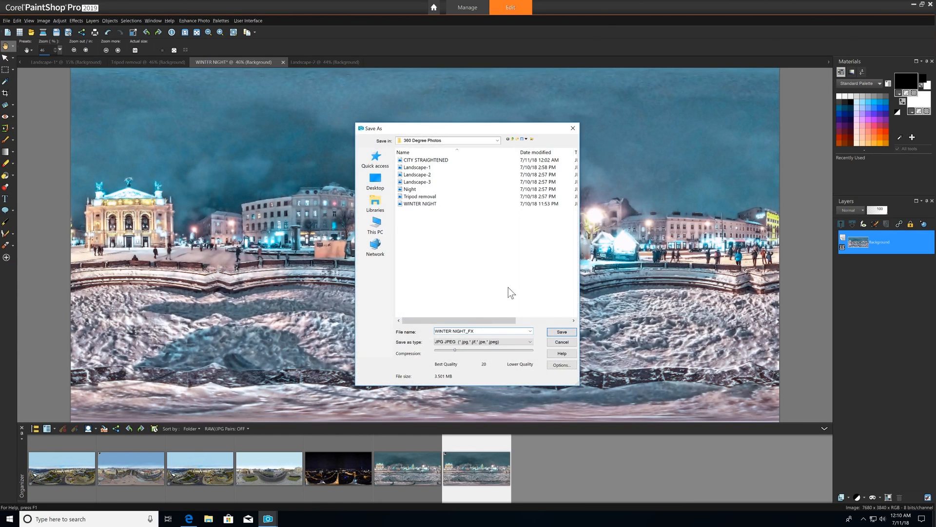
{"action": "left_click", "coordinate": [560, 332]}
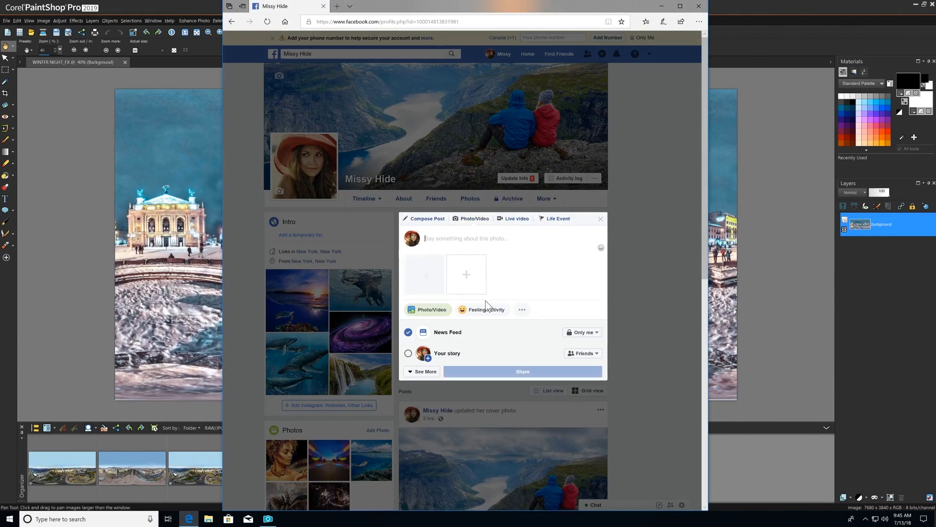
{"action": "left_click", "coordinate": [522, 371]}
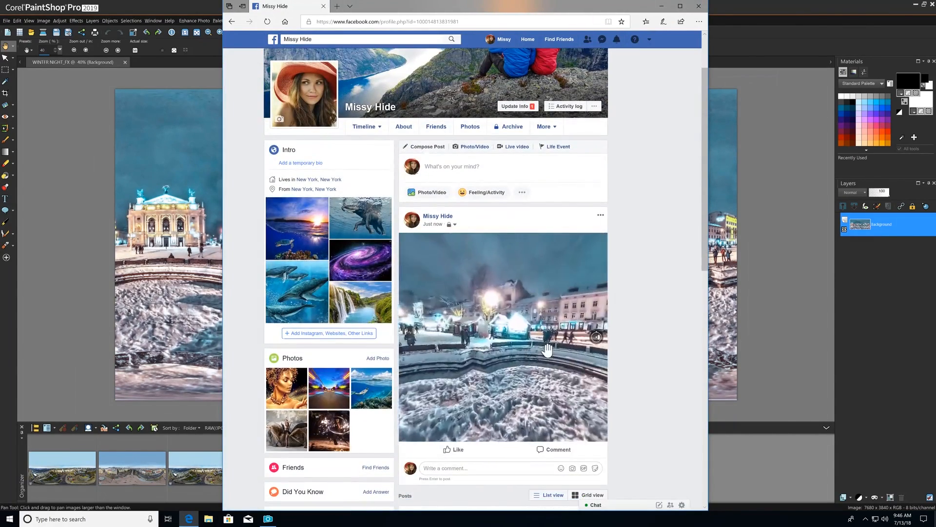